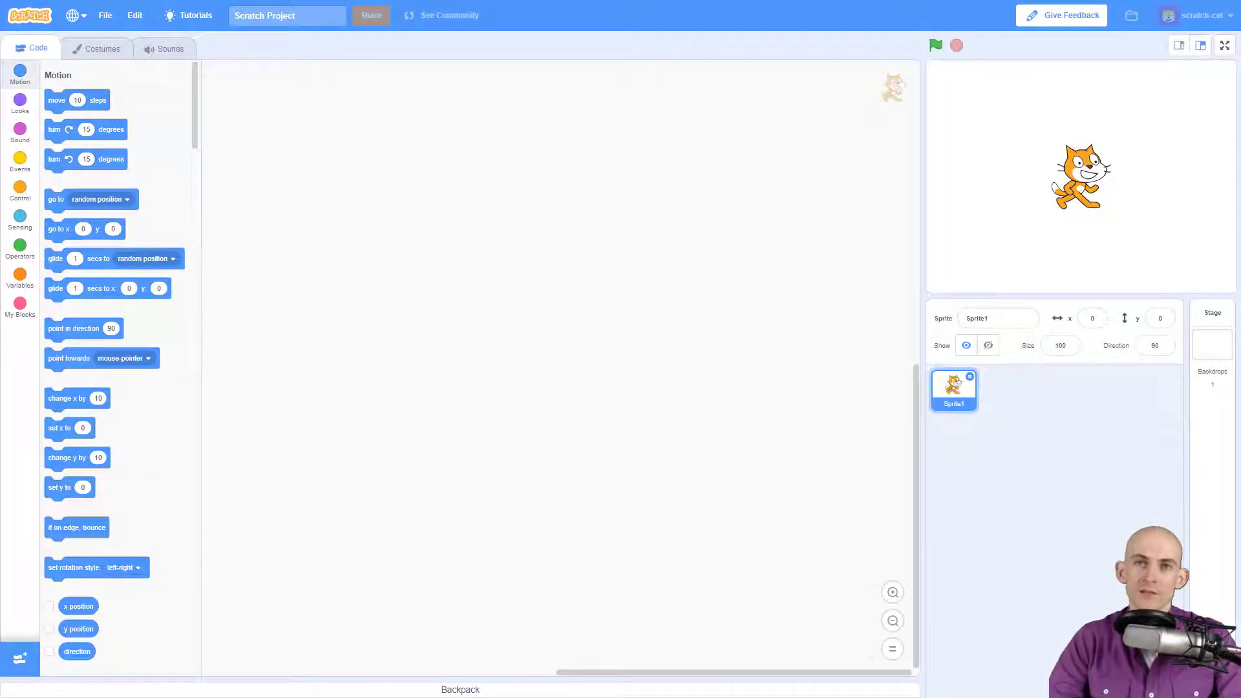
pyautogui.moveTo(1023, 425)
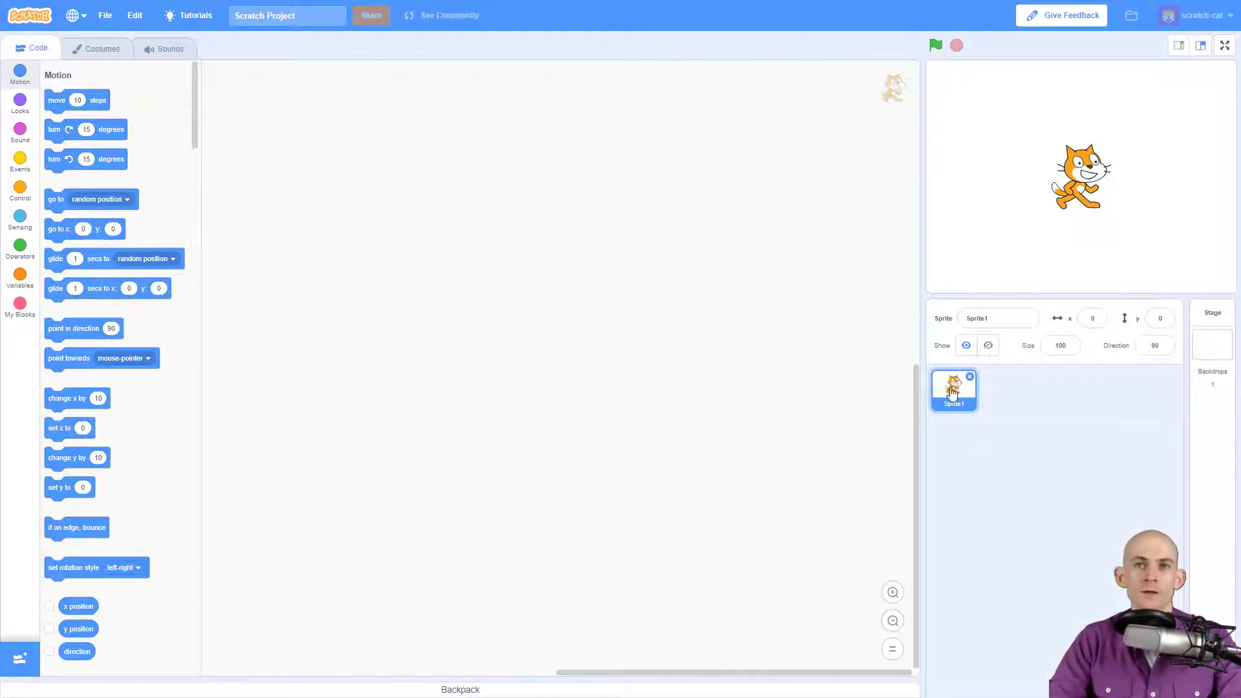
pyautogui.moveTo(255, 152)
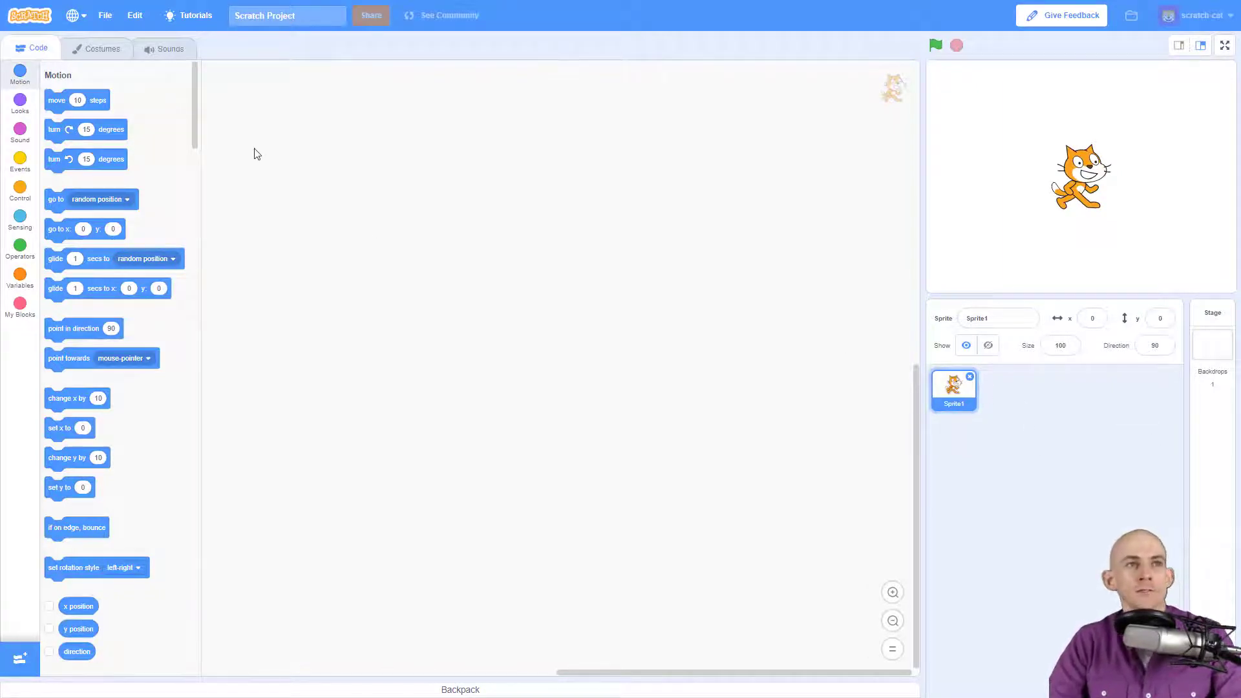
pyautogui.moveTo(18, 162)
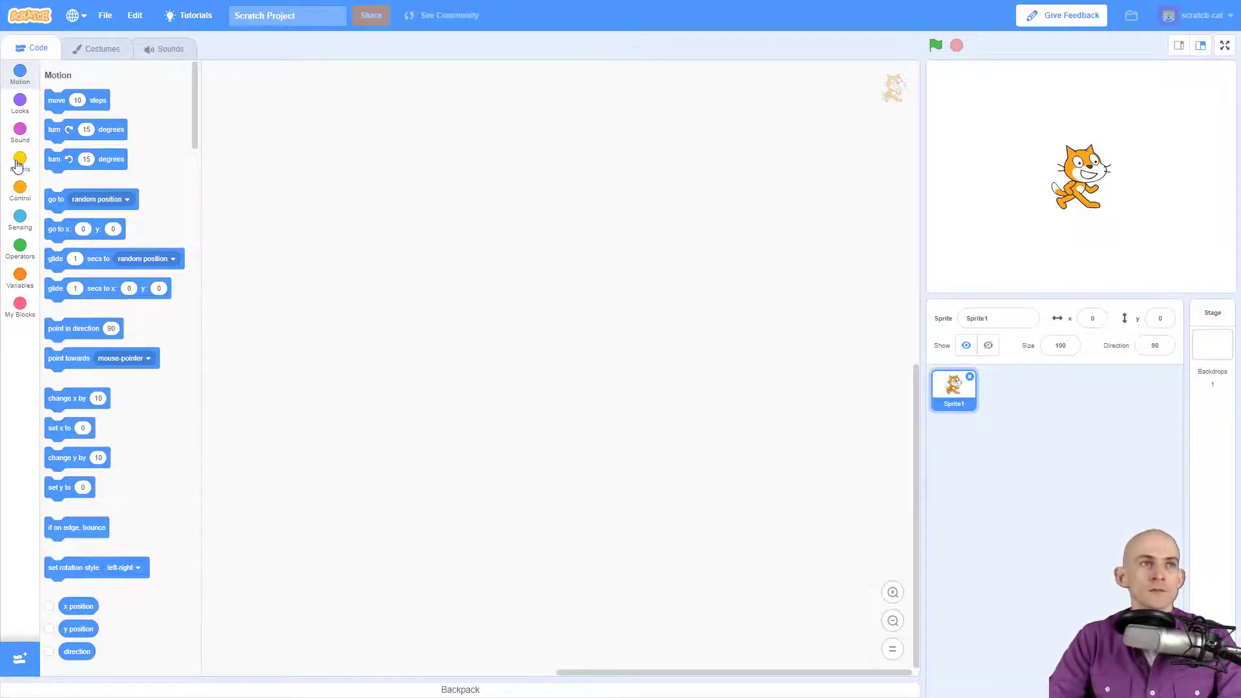
# Bring up the Events blocks to begin the cat's green-flag script.
pyautogui.click(20, 162)
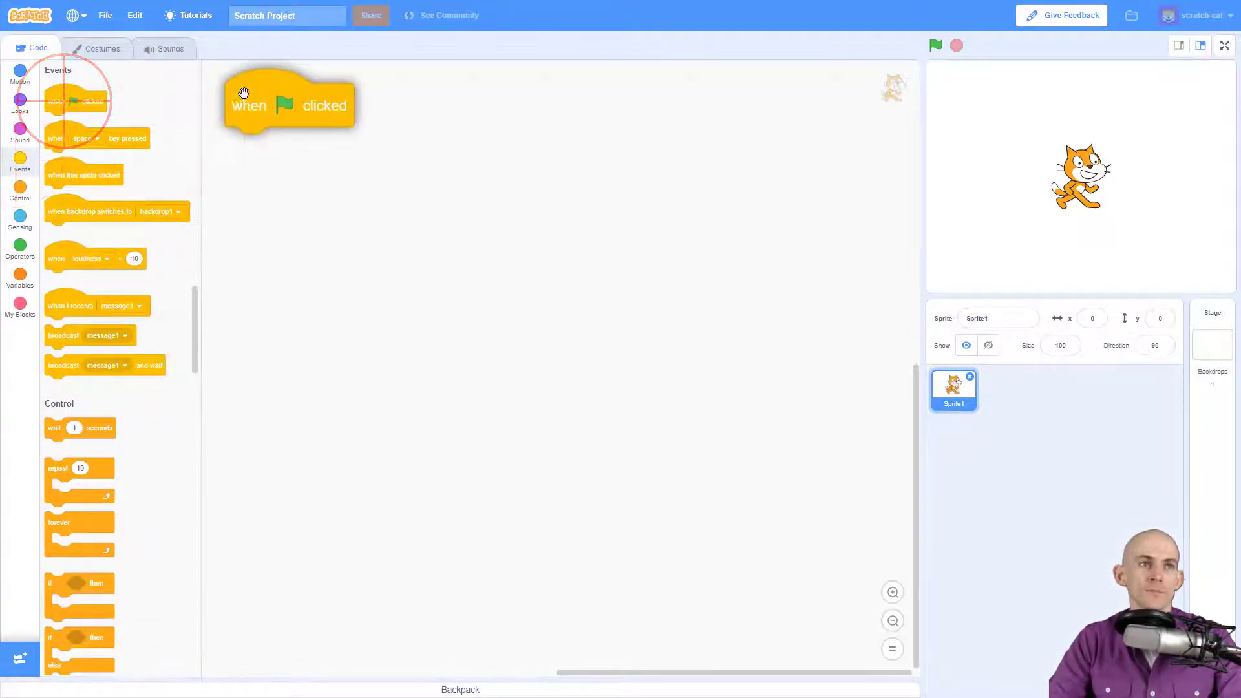
pyautogui.moveTo(47, 526)
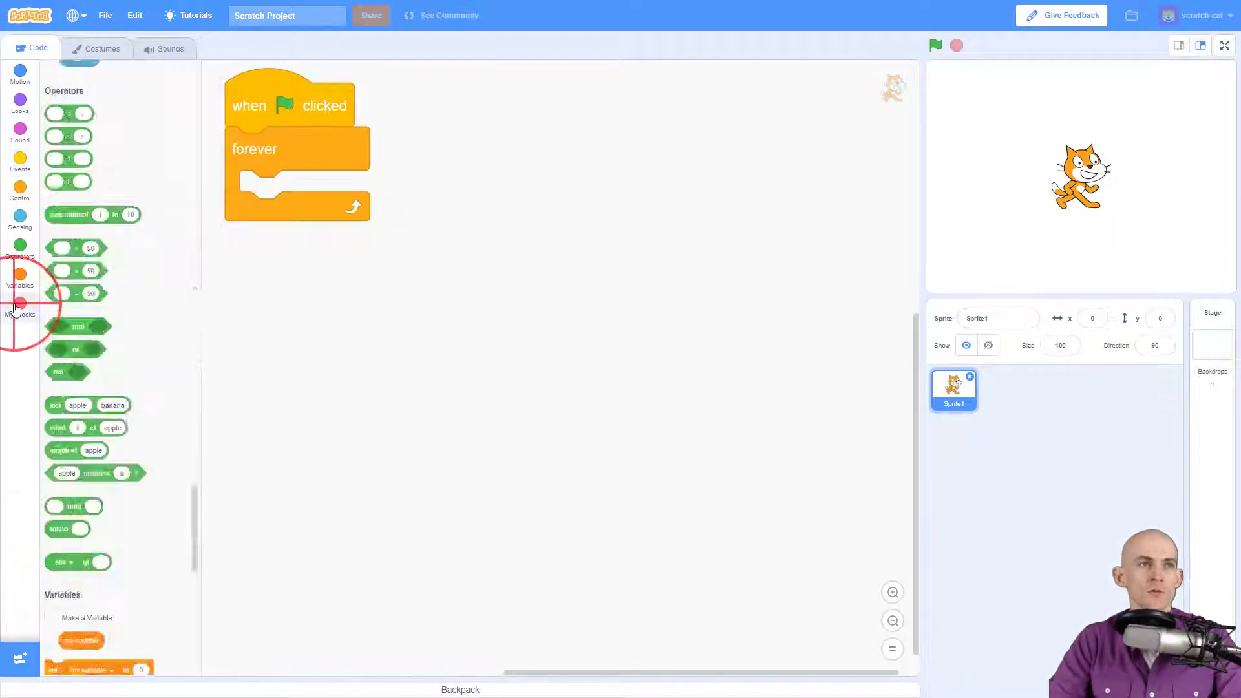
# Make custom blocks 'Hide and wait a random amount' and 'Appear and wait'.
pyautogui.click(19, 309)
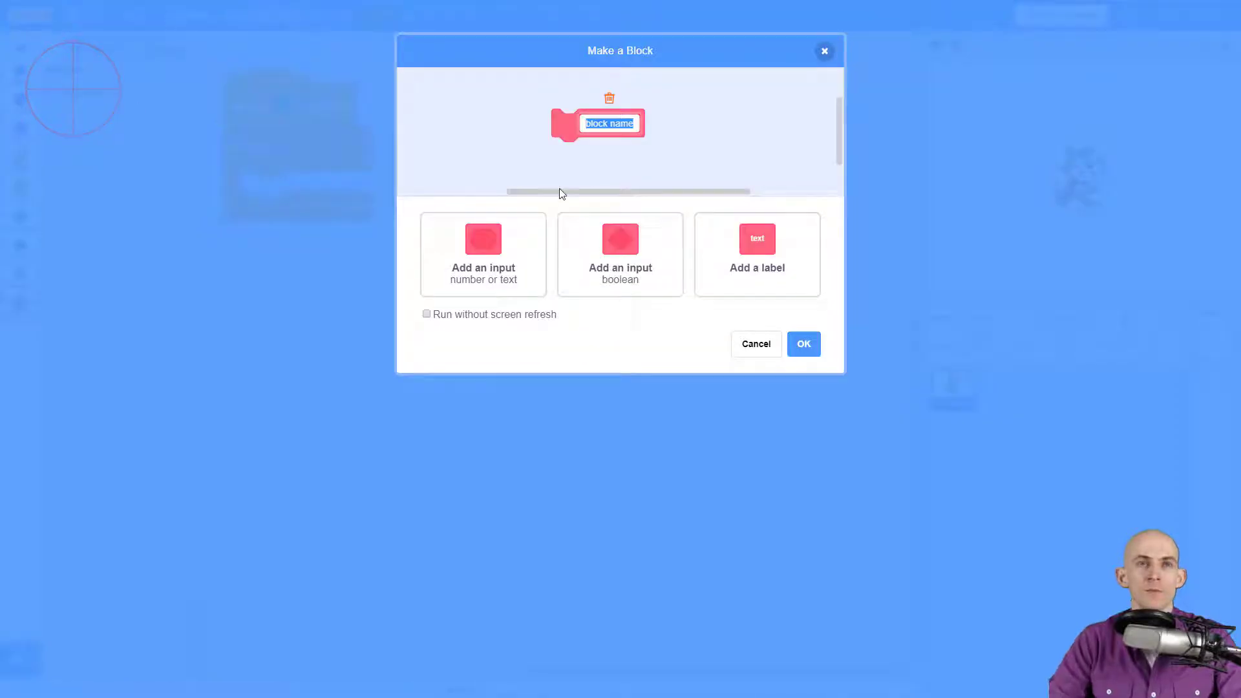
pyautogui.write('Hide and wait a random amount')
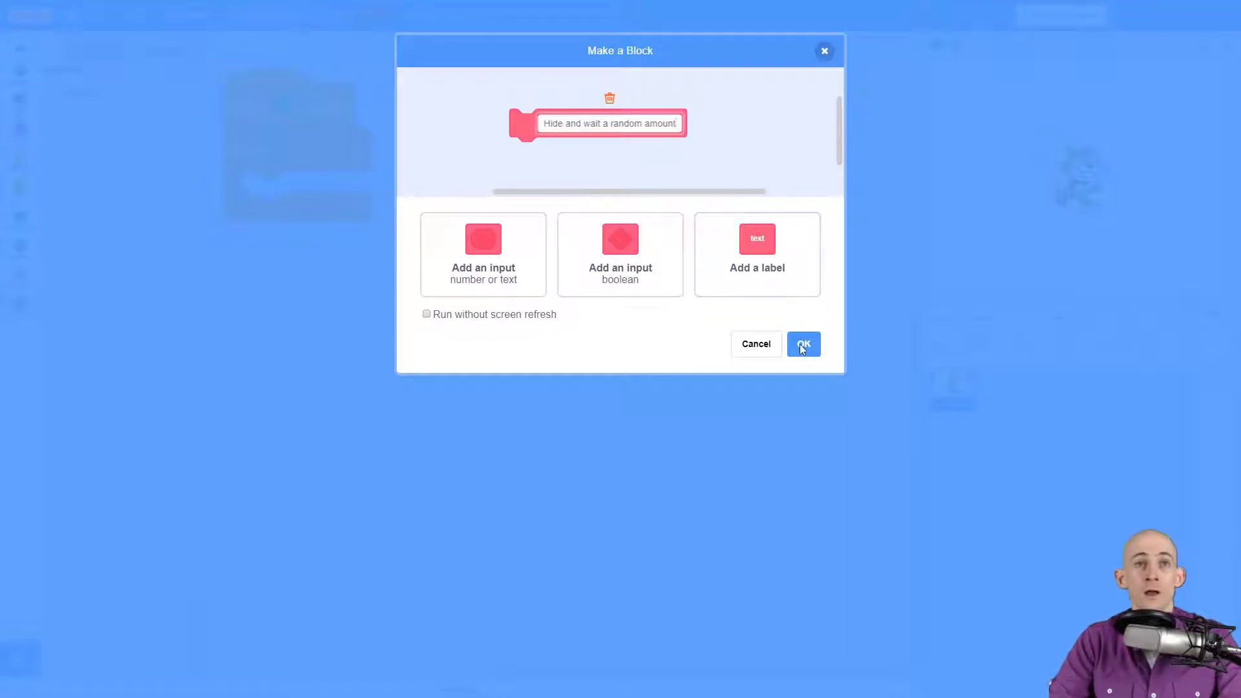
pyautogui.click(802, 343)
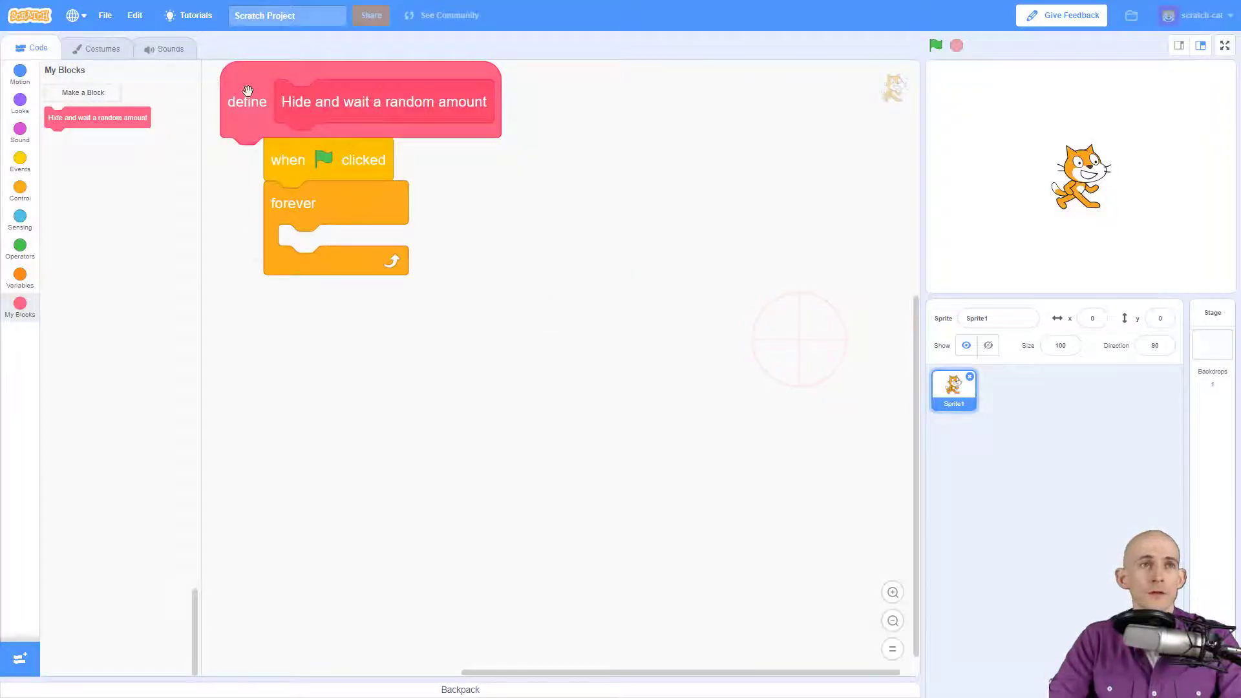
pyautogui.click(82, 93)
pyautogui.write('Appear and wait')
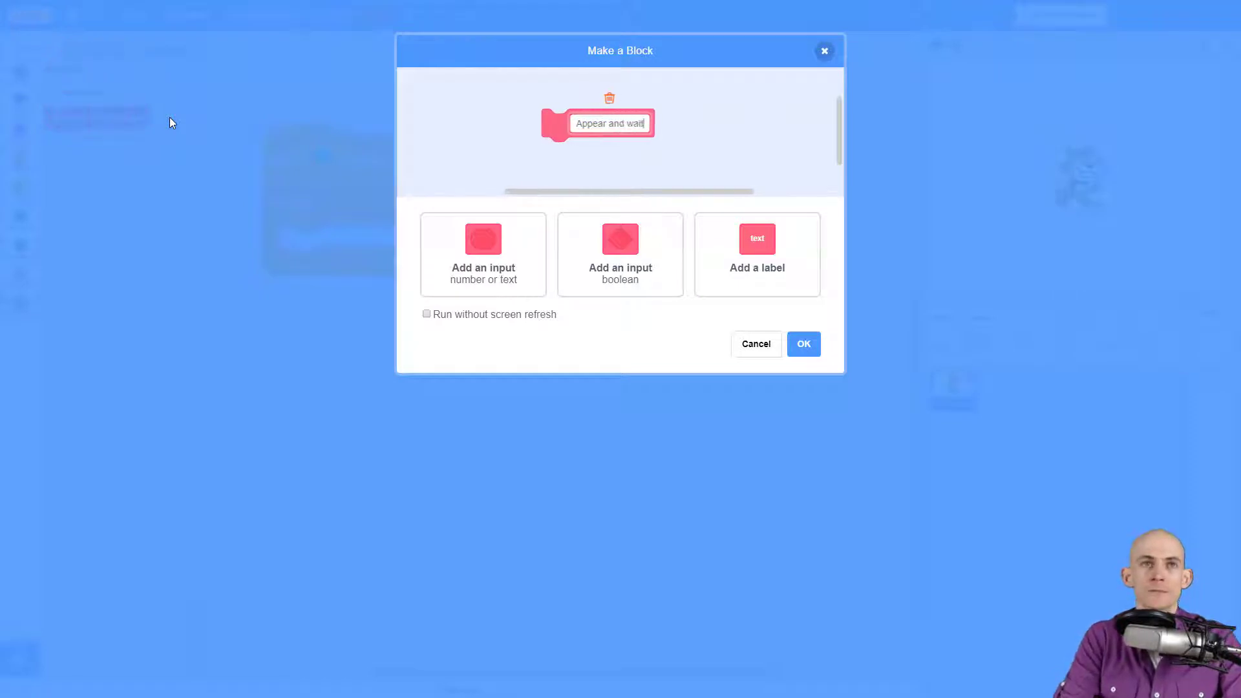
pyautogui.click(803, 343)
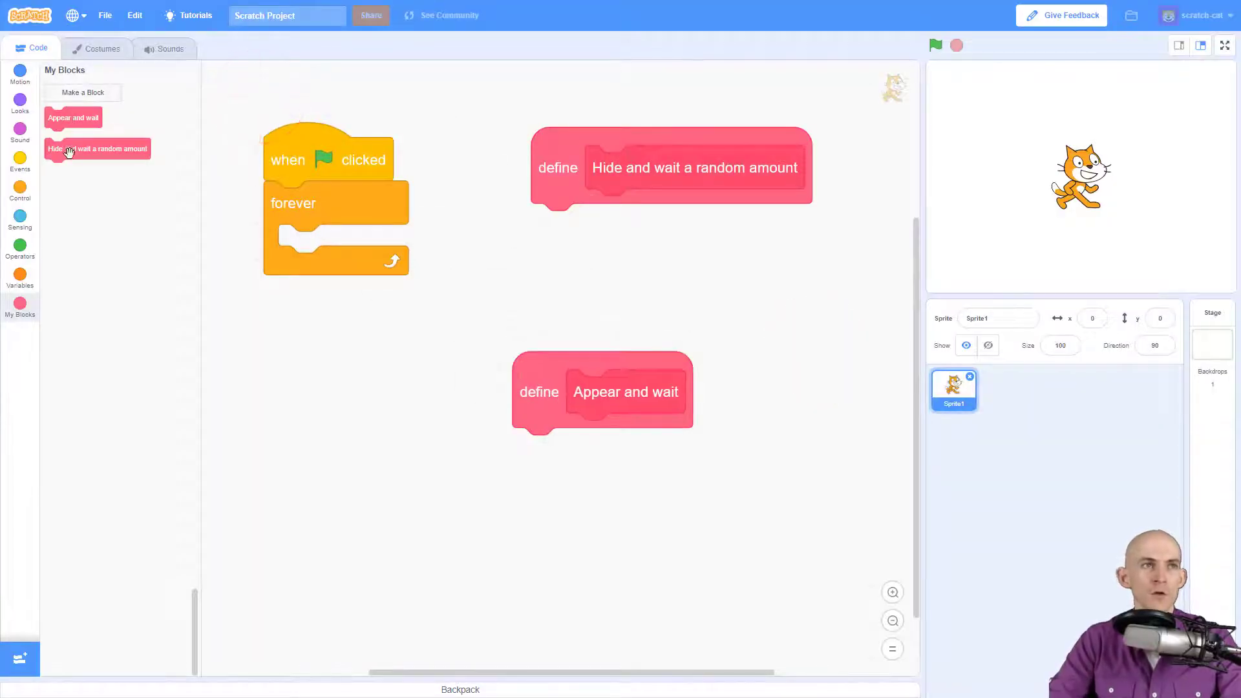
# Place 'Hide and wait a random amount' then 'Appear and wait' inside the forever loop.
pyautogui.moveTo(96, 149); pyautogui.dragTo(387, 246)
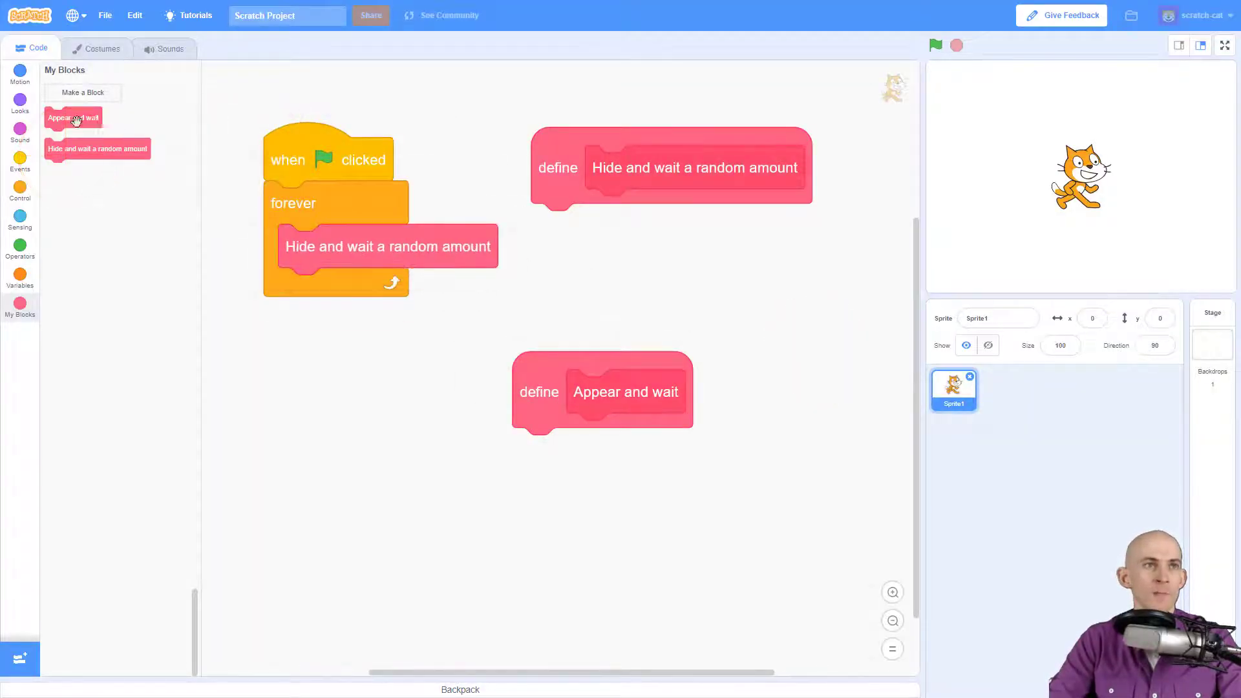
pyautogui.moveTo(73, 117); pyautogui.dragTo(302, 257)
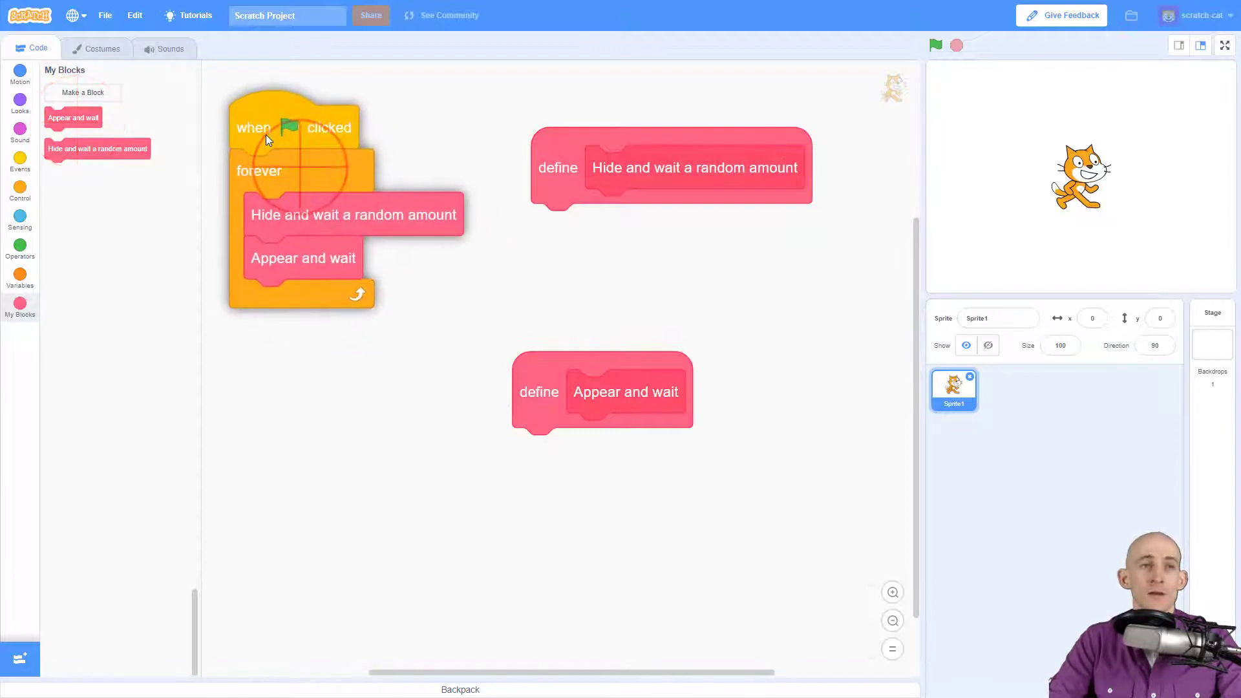
pyautogui.moveTo(410, 254)
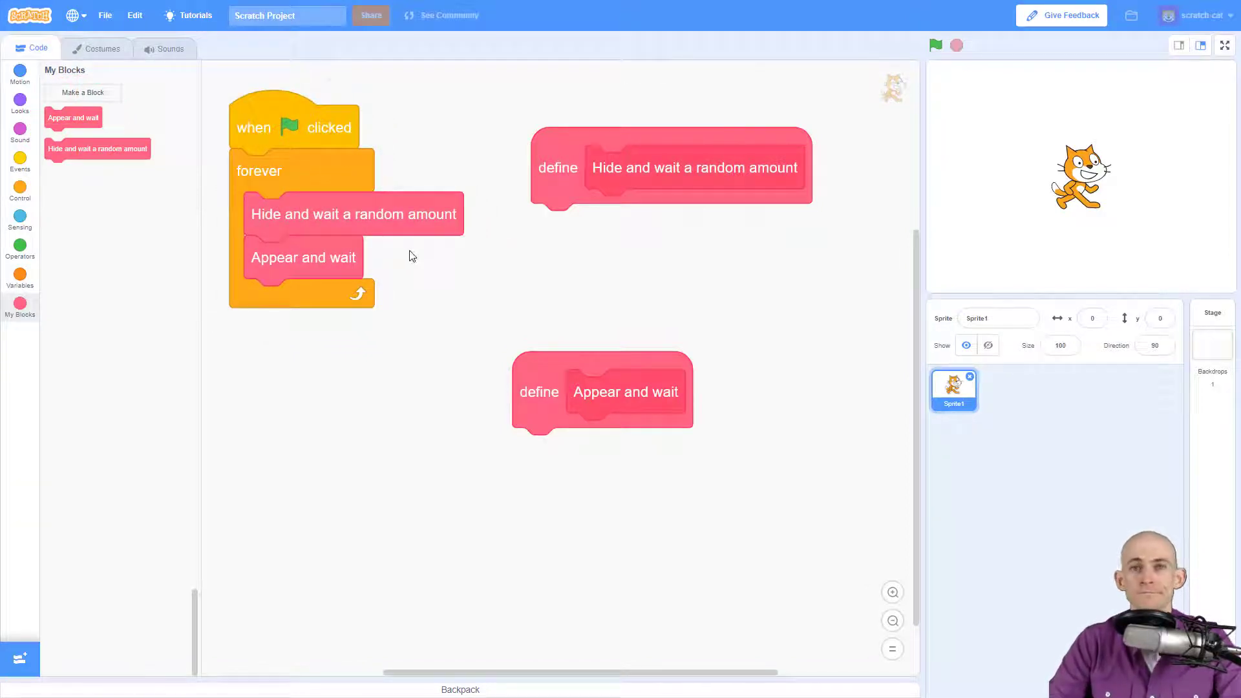
pyautogui.moveTo(556, 222)
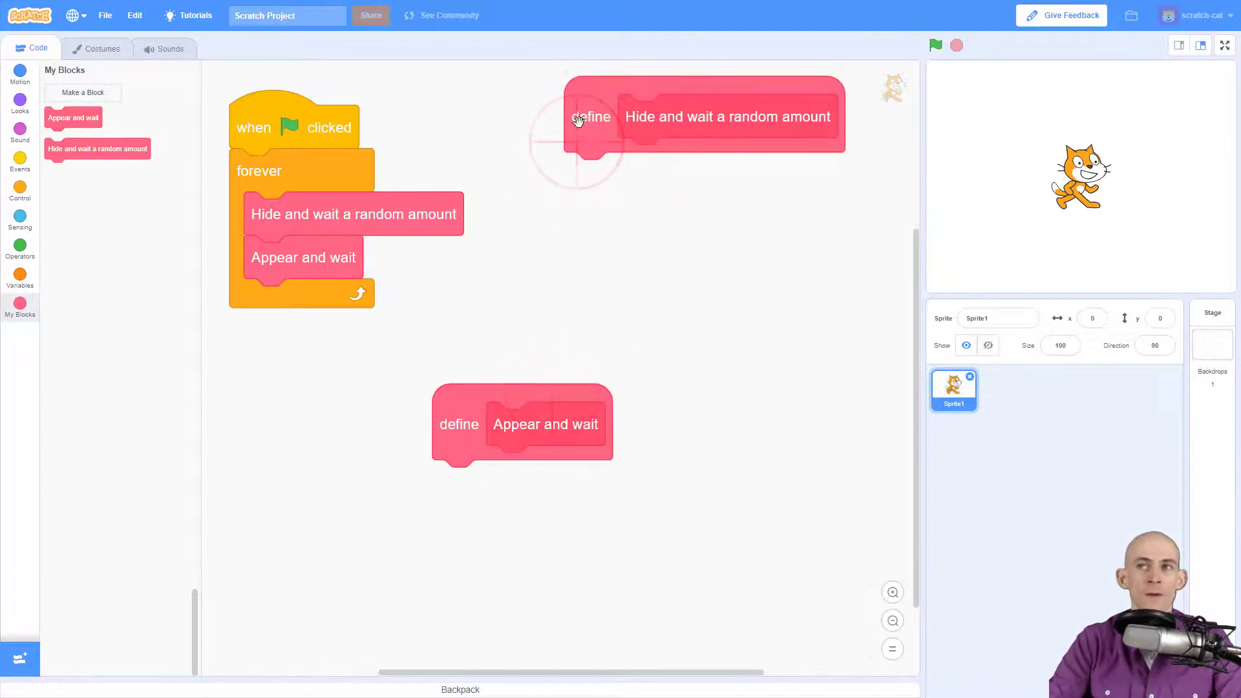
# Insert 'go to random position' after hide in the Hide and wait definition.
pyautogui.click(19, 99)
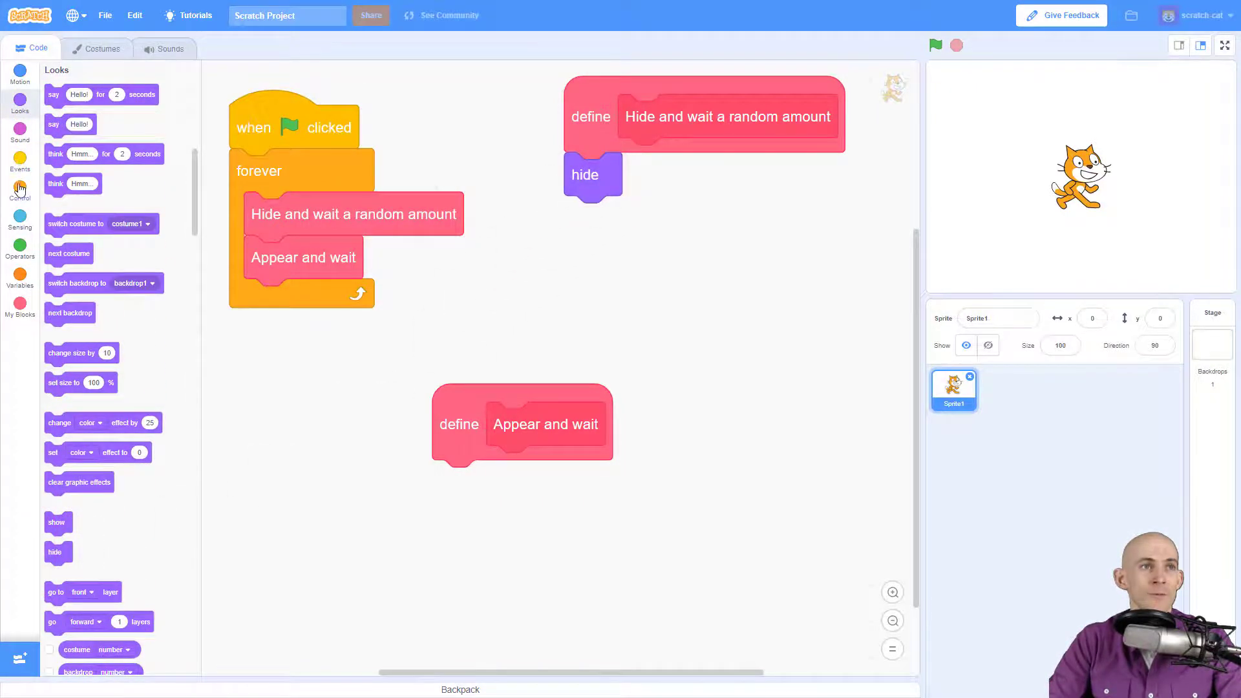
pyautogui.click(18, 182)
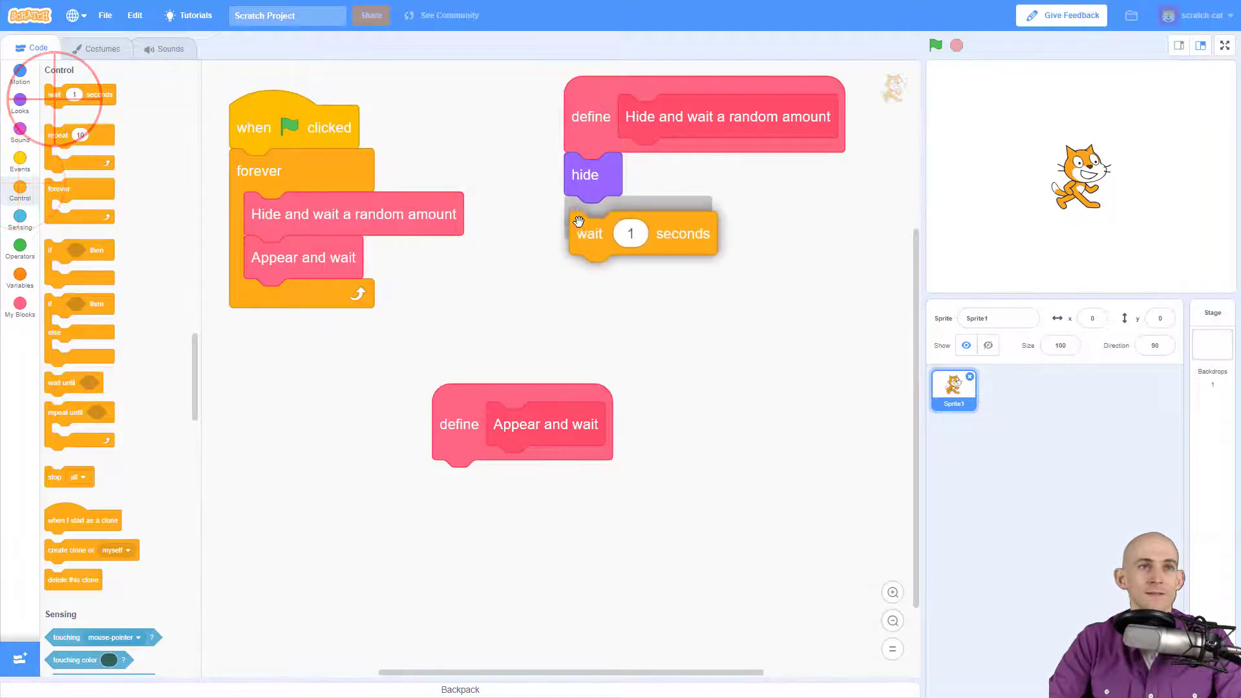
pyautogui.click(19, 250)
pyautogui.write('3')
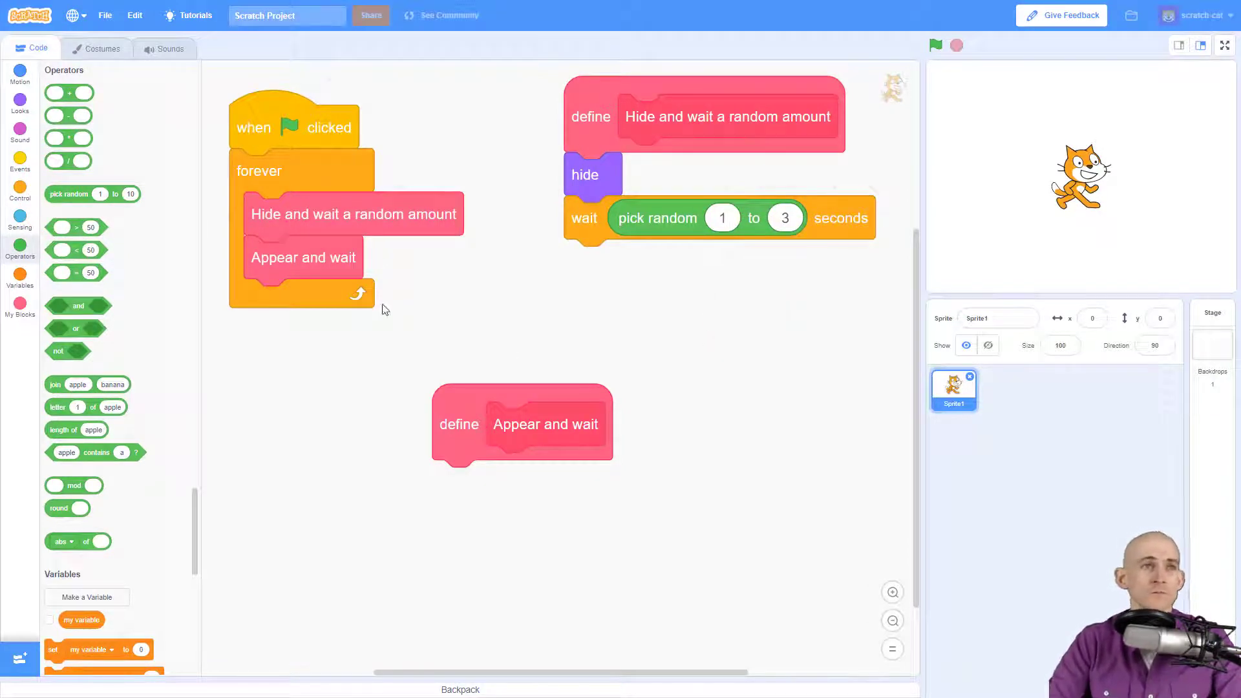
pyautogui.click(19, 75)
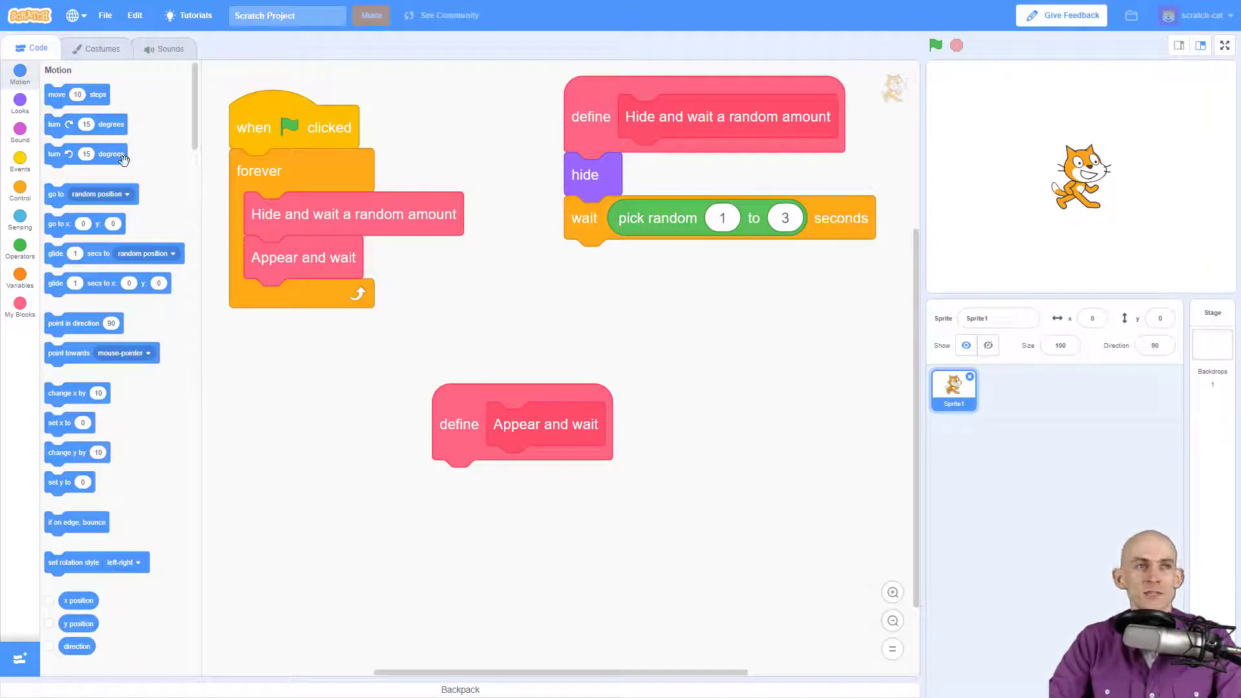
pyautogui.moveTo(89, 194); pyautogui.dragTo(659, 218)
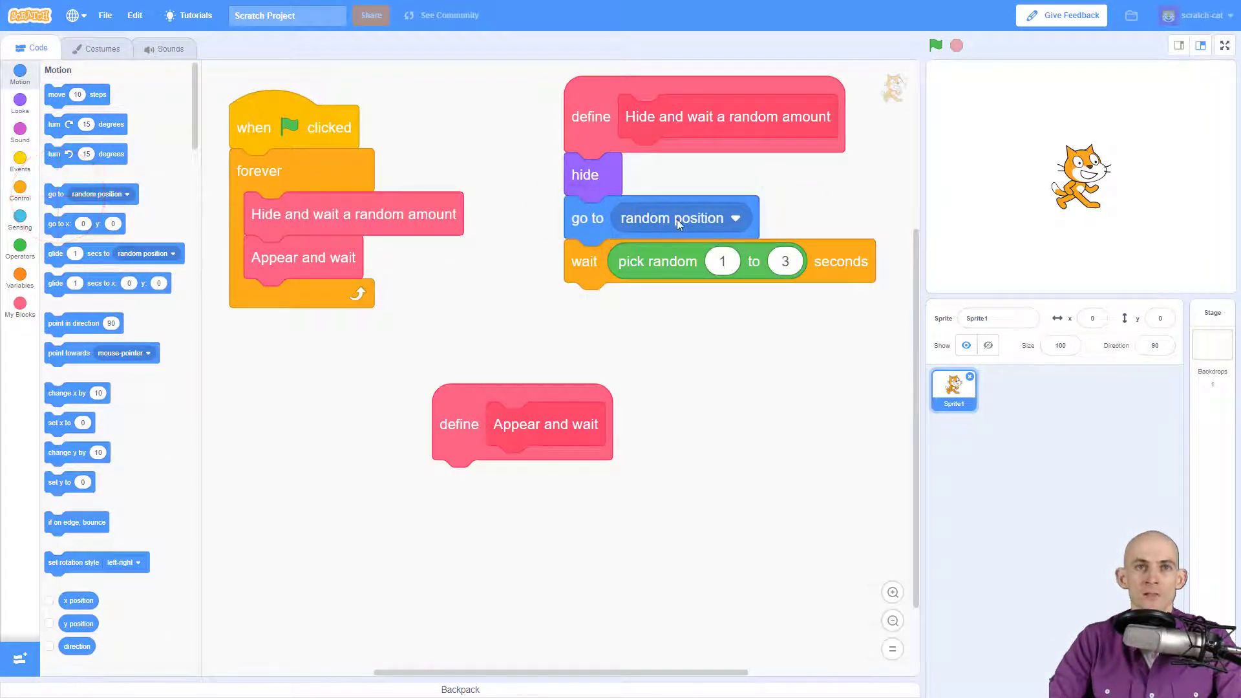
pyautogui.moveTo(1121, 188)
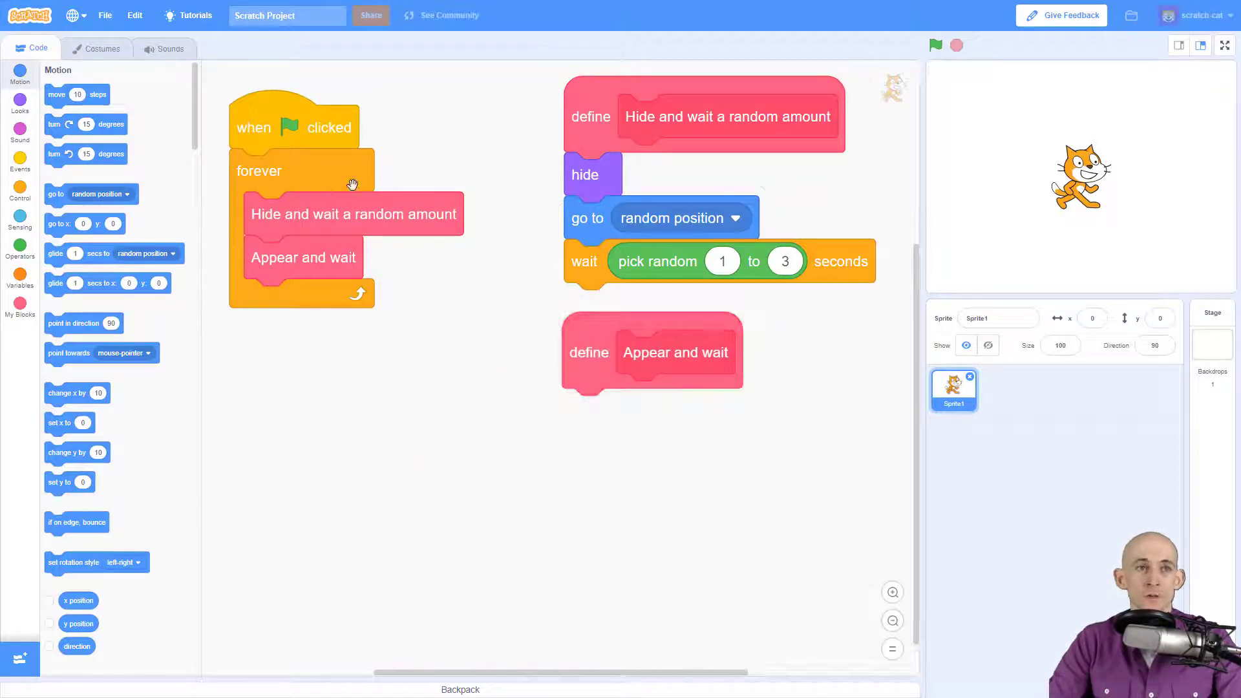
pyautogui.moveTo(360, 274)
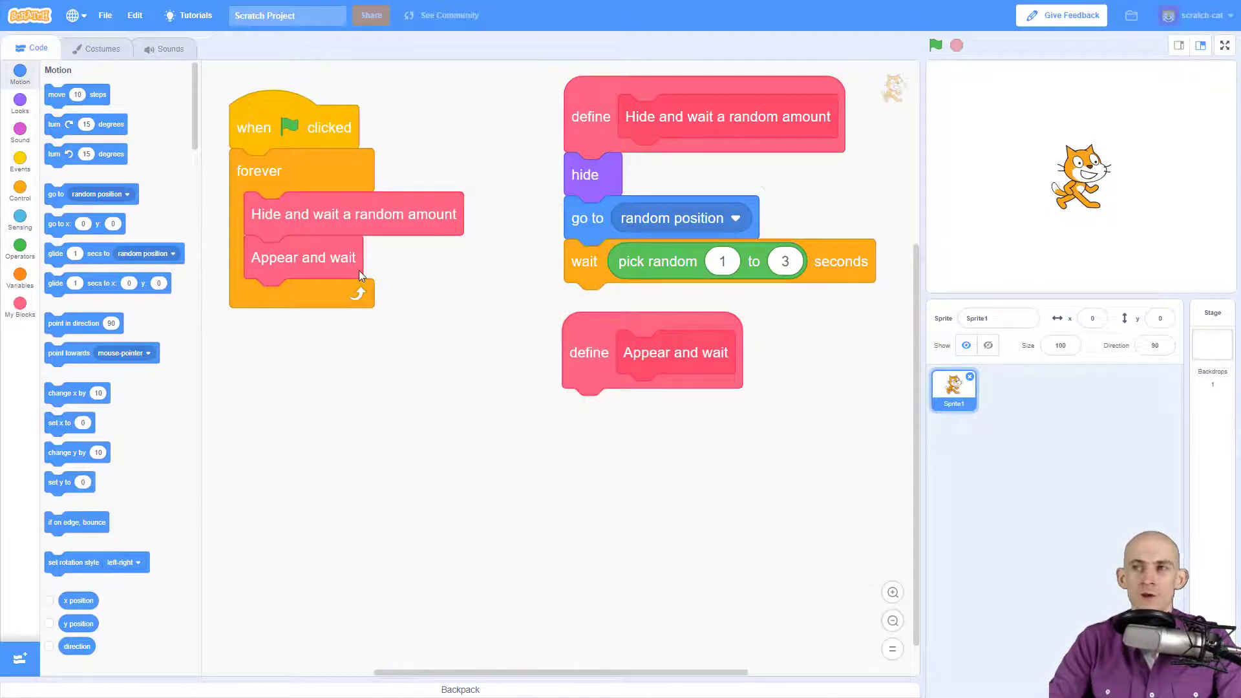
pyautogui.moveTo(639, 360)
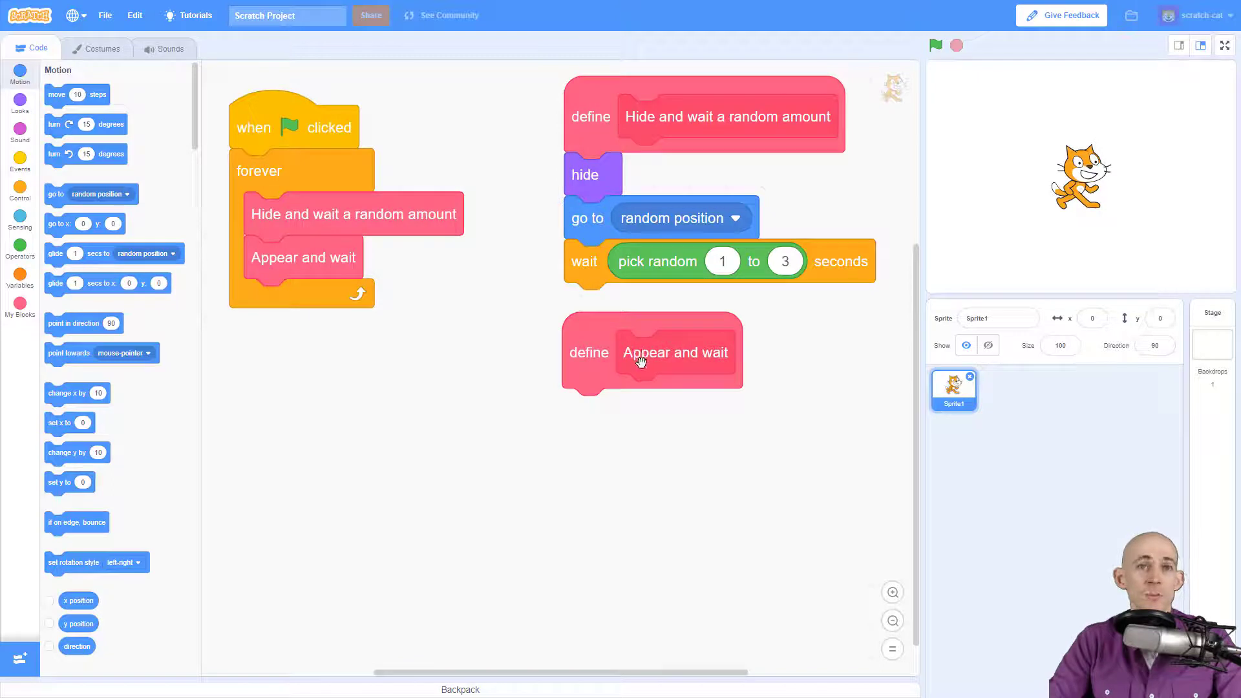
# Give Appear and wait a show block and a pick-random .5 to 2 second wait.
pyautogui.click(19, 103)
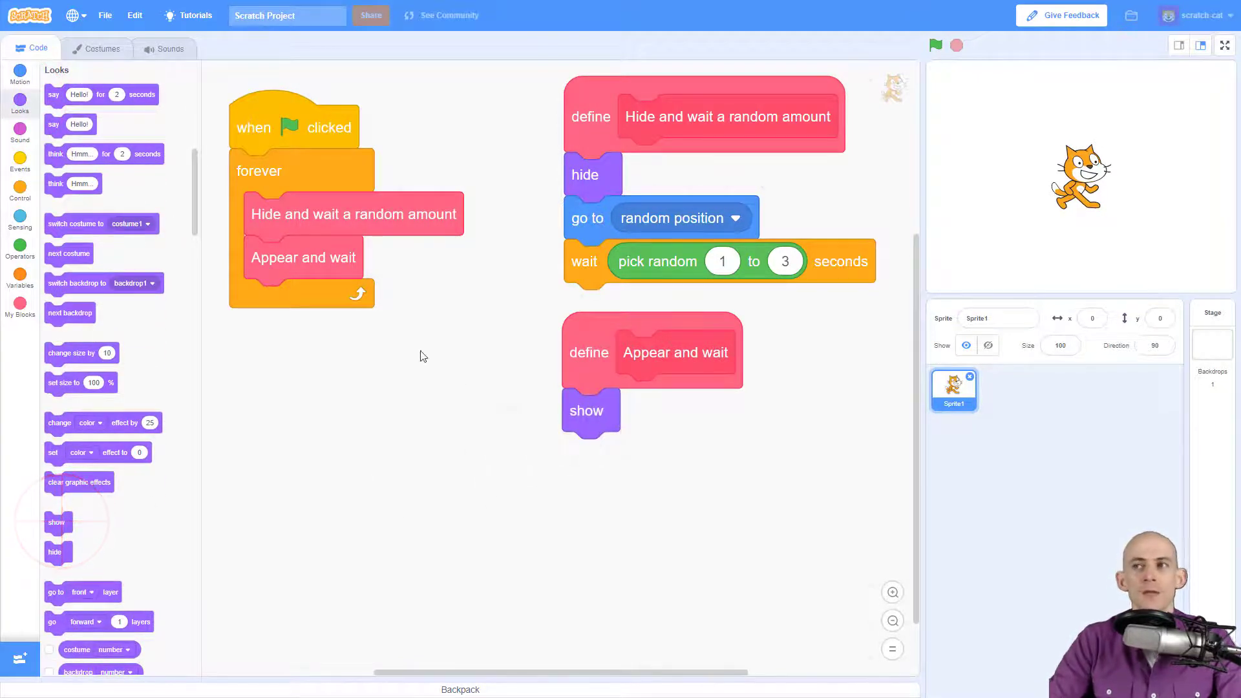
pyautogui.click(19, 162)
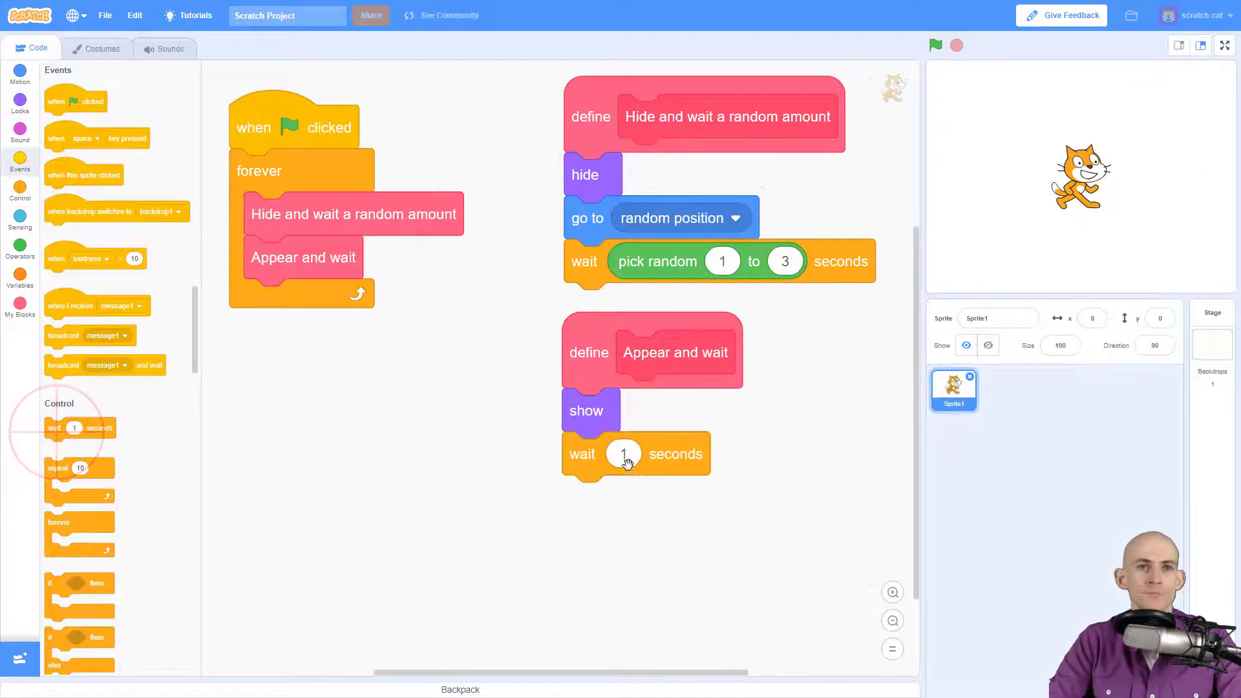
pyautogui.click(20, 246)
pyautogui.write('.5')
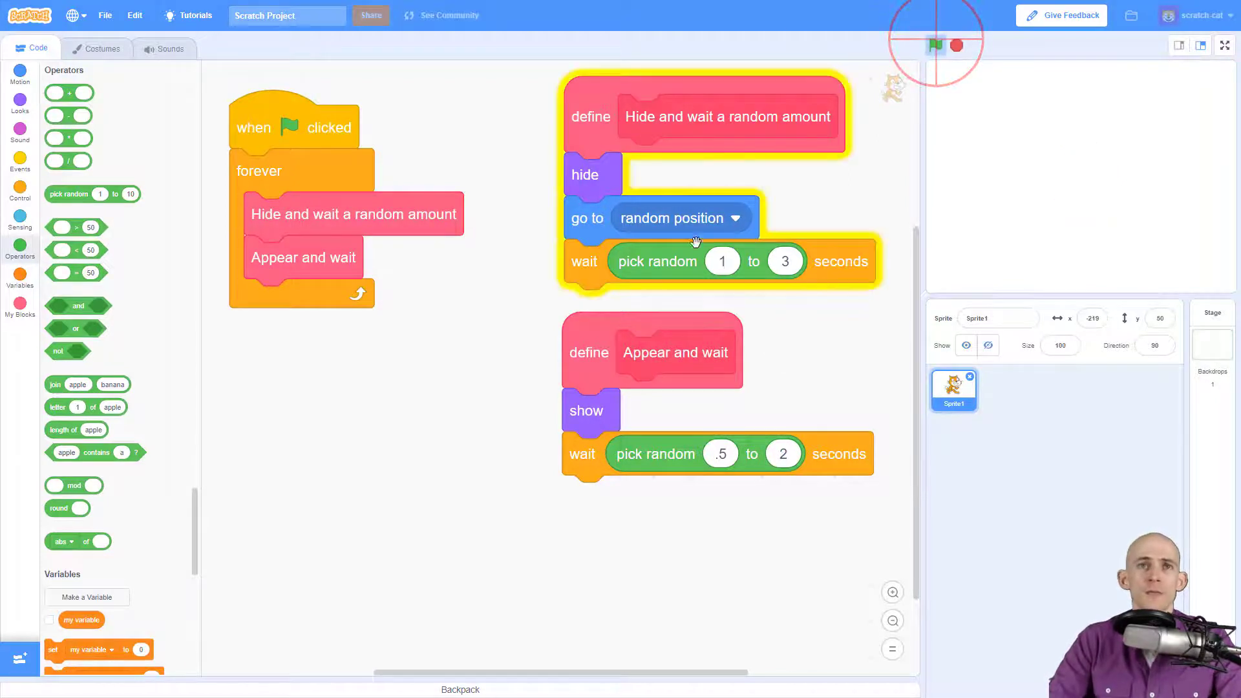
# Run the project with the green flag and watch the cat hide and reappear.
pyautogui.click(936, 45)
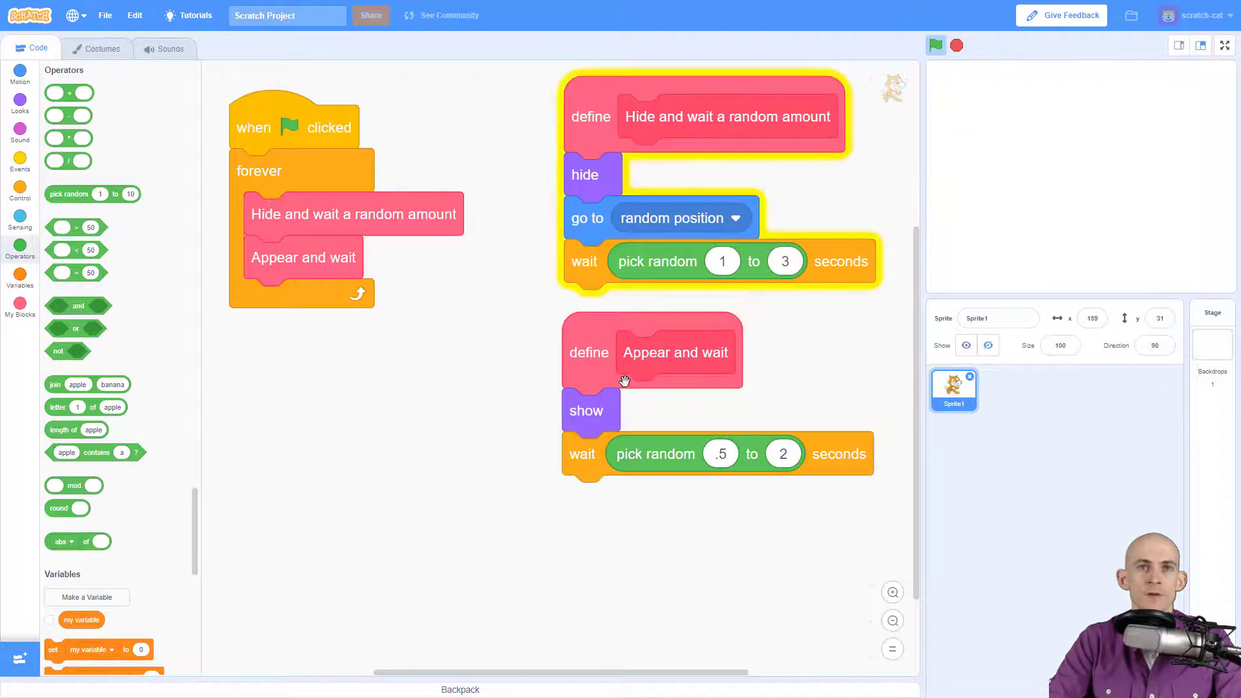
pyautogui.click(673, 352)
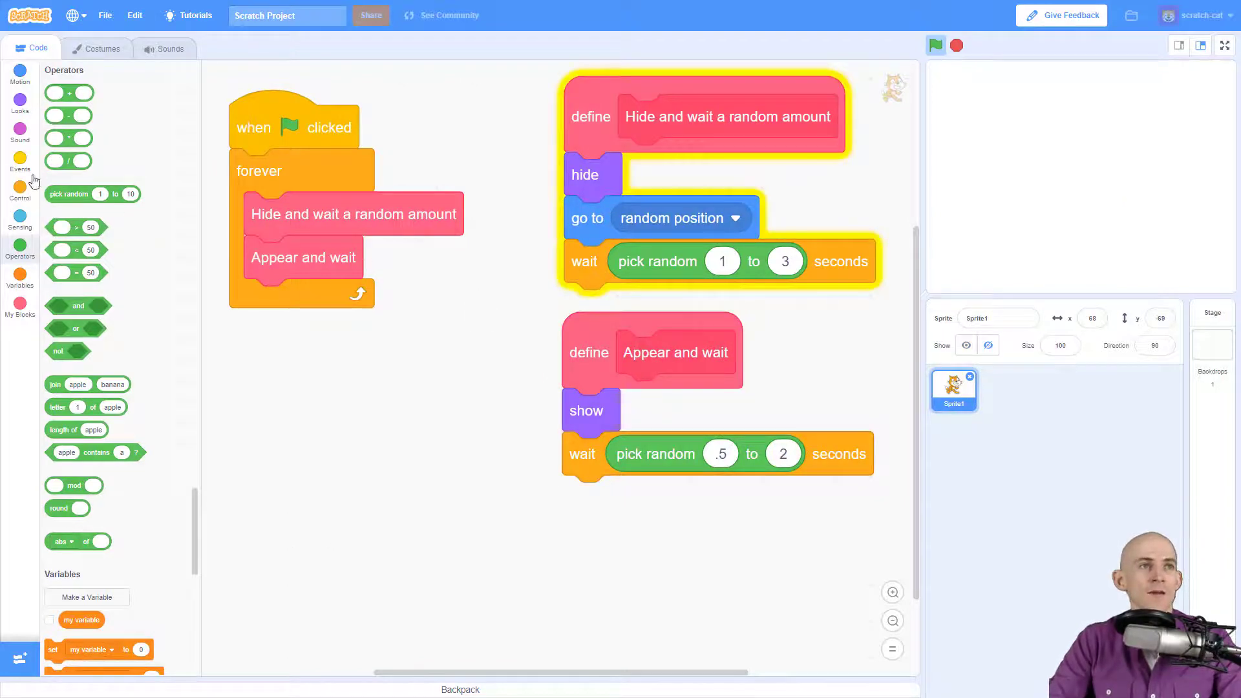
# Add a sprite-clicked script that plays Meow and says 'You caught me!' for 2 seconds.
pyautogui.click(20, 162)
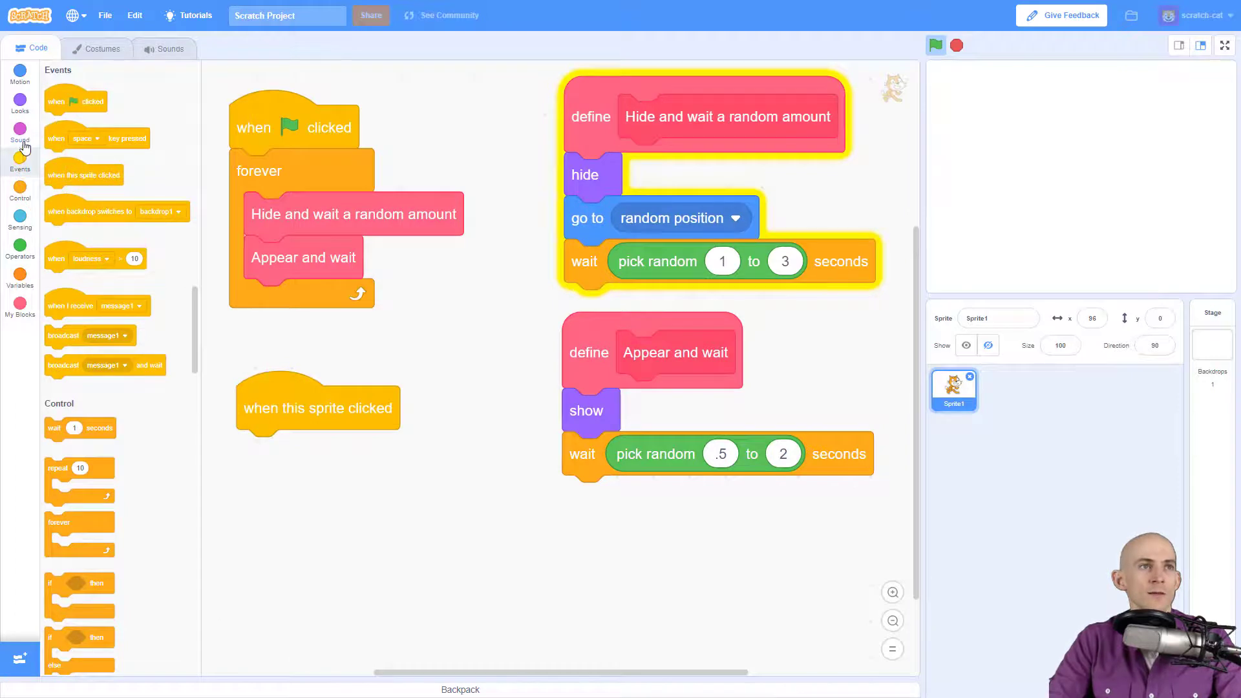
pyautogui.click(19, 134)
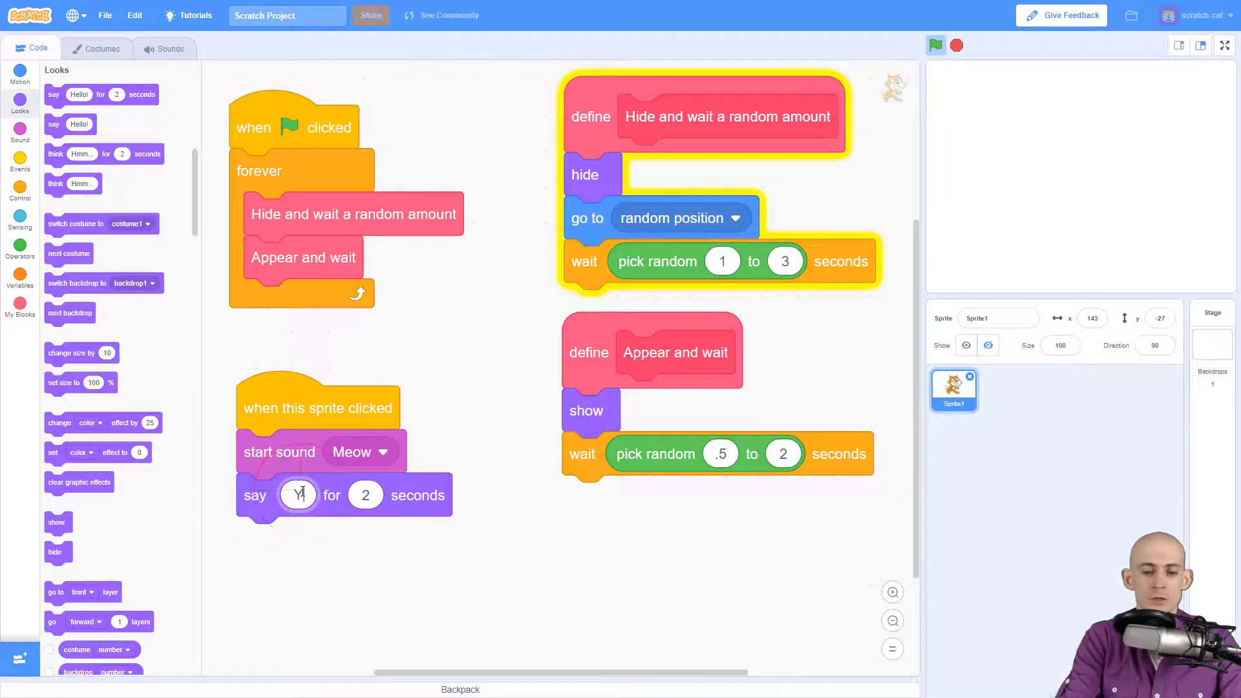
pyautogui.write('You caught me!')
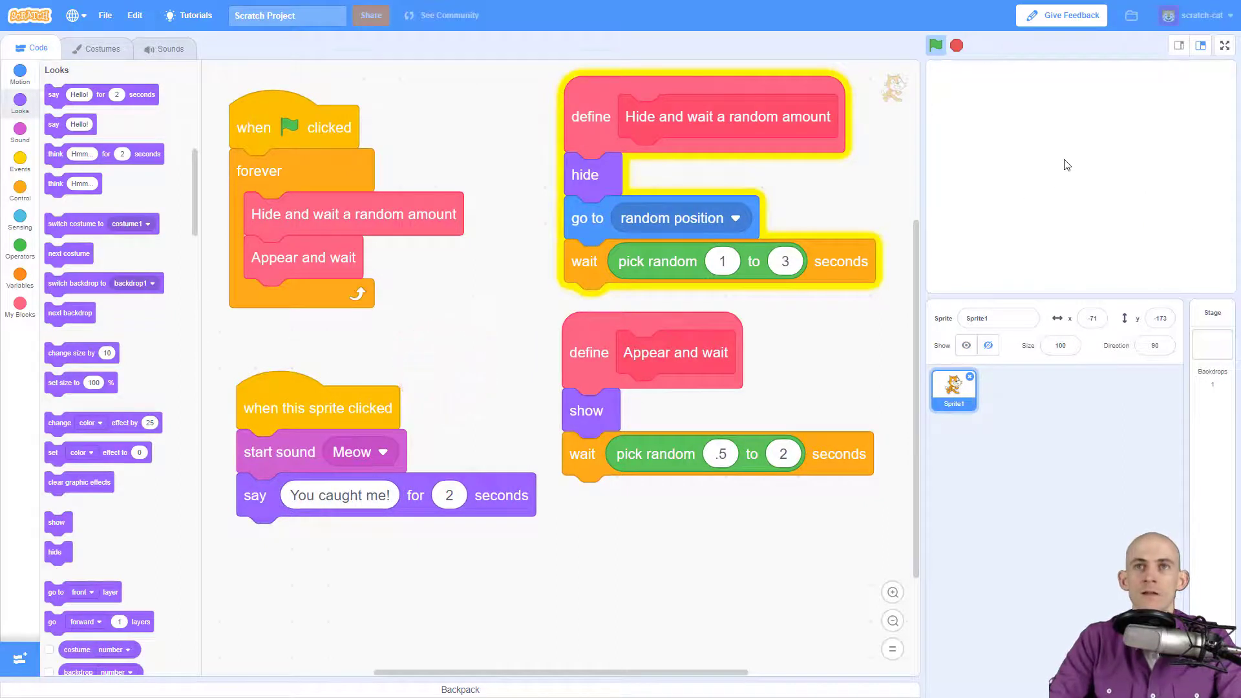
pyautogui.click(317, 407)
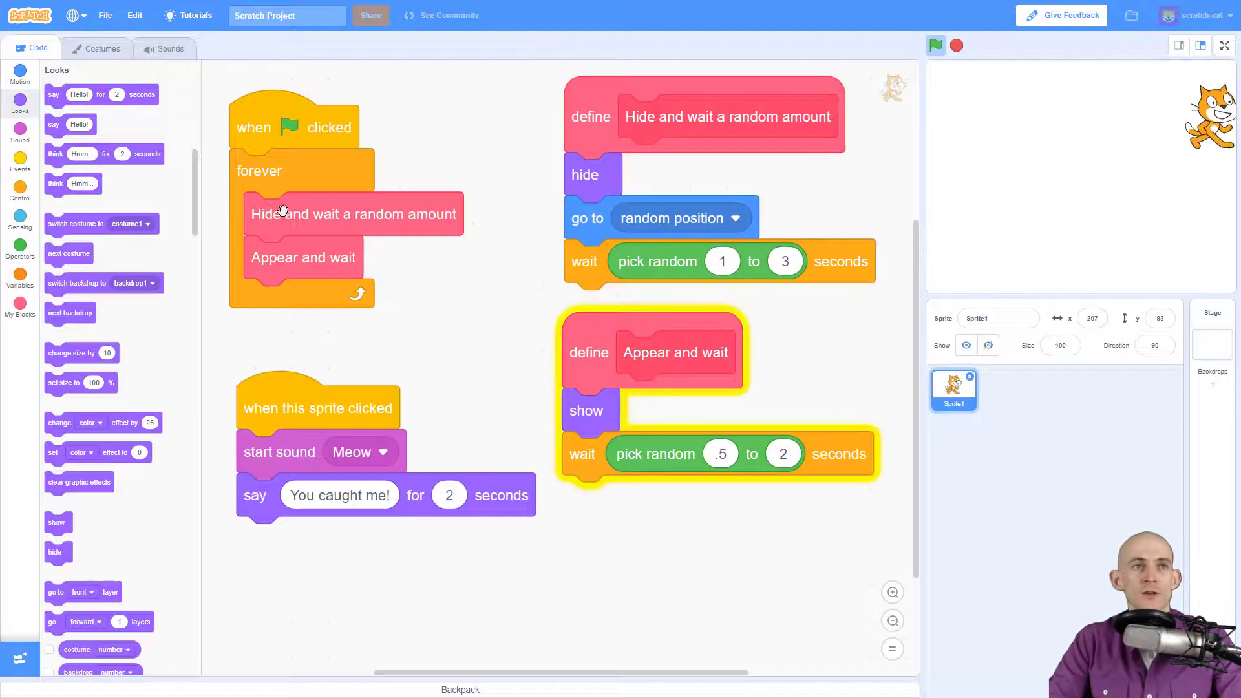
pyautogui.click(705, 117)
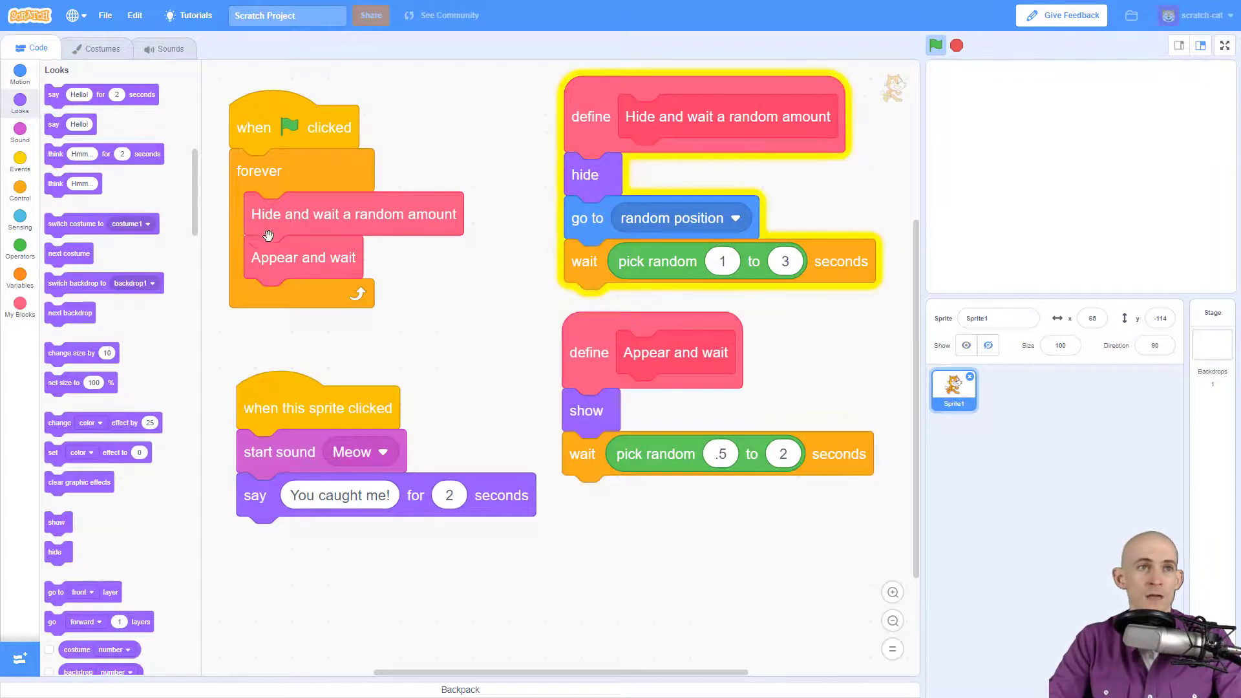